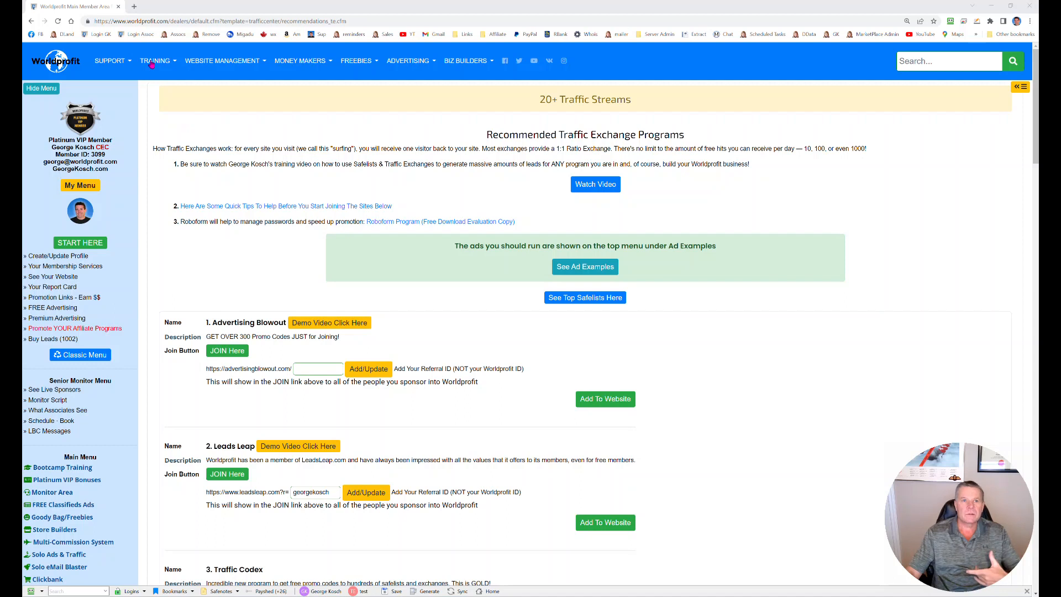
Step: Follow the JOIN Here link under 2. Leads Leap to reach LeadsLeap's free signup page
left_click(155, 60)
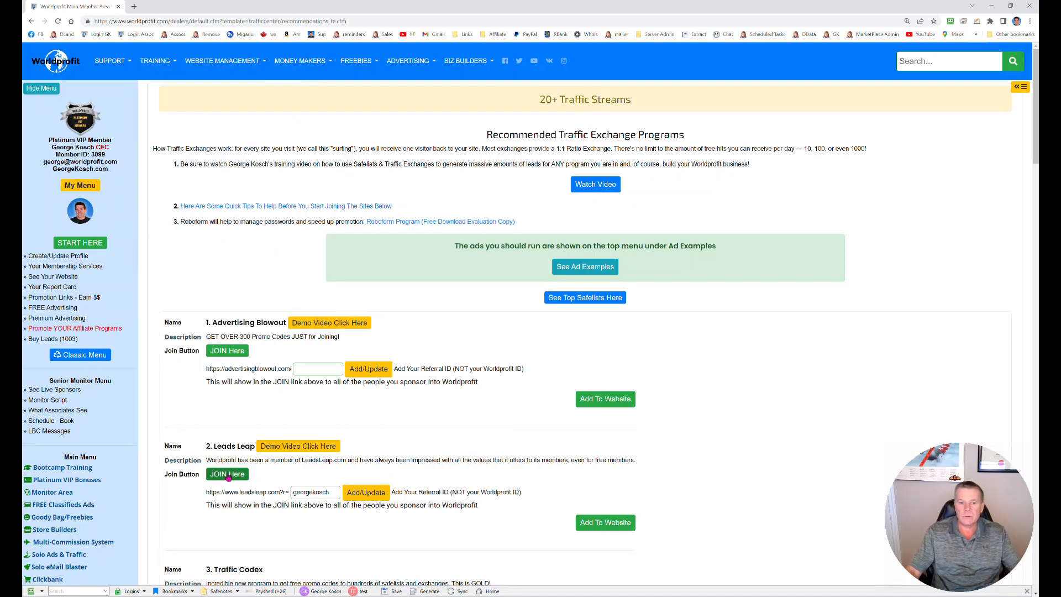
left_click(226, 473)
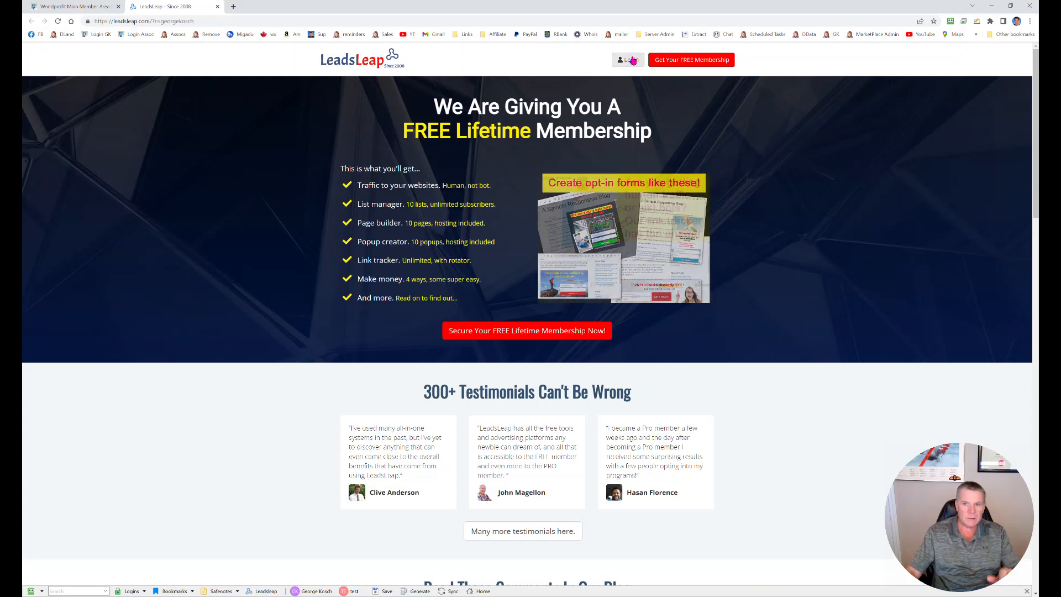
Step: Log into LeadsLeap and go to Page Builder's Page Manager showing the two existing campaigns
left_click(627, 60)
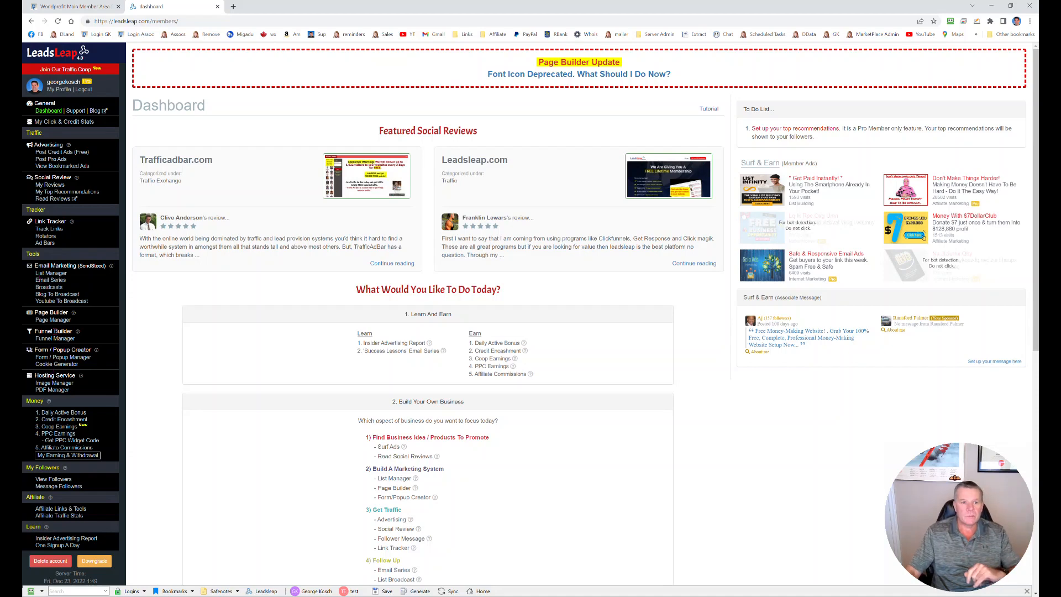
left_click(53, 319)
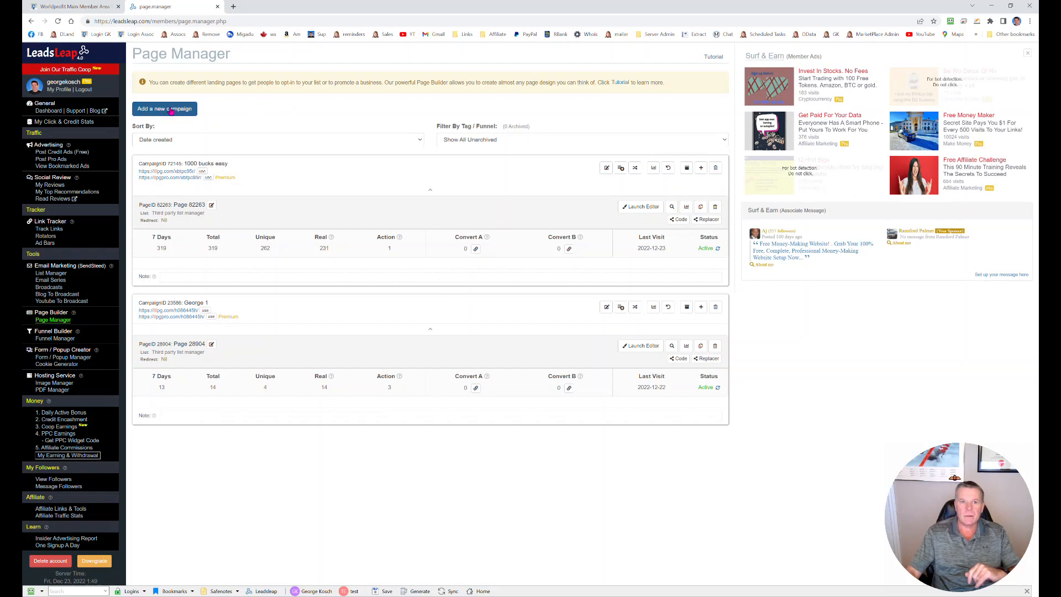
mouse_move(355, 181)
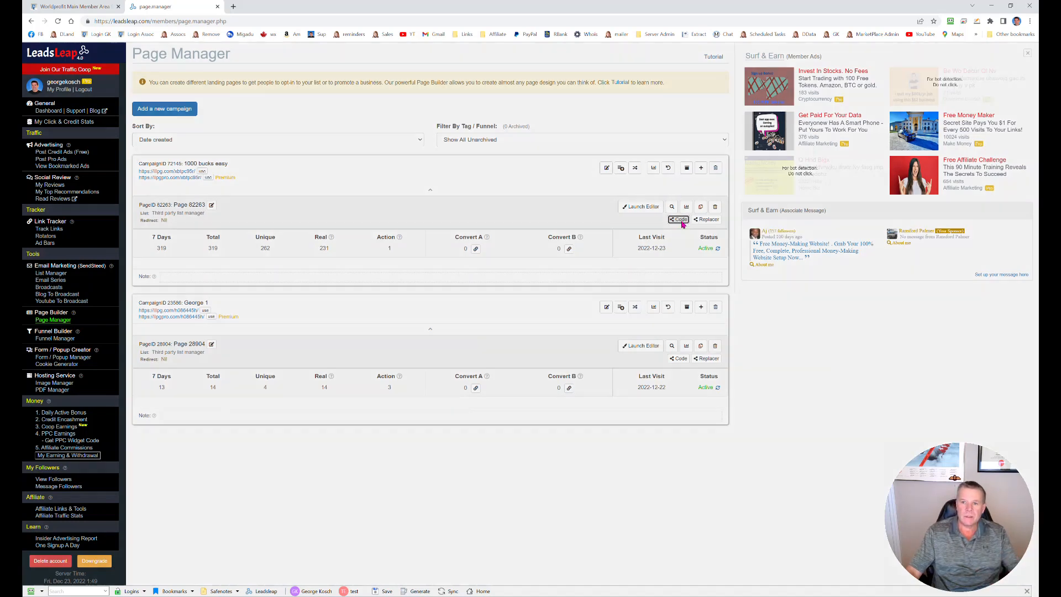
Step: Copy Page 82263's share code, create campaign George Fun, and paste the code into a new page
left_click(678, 219)
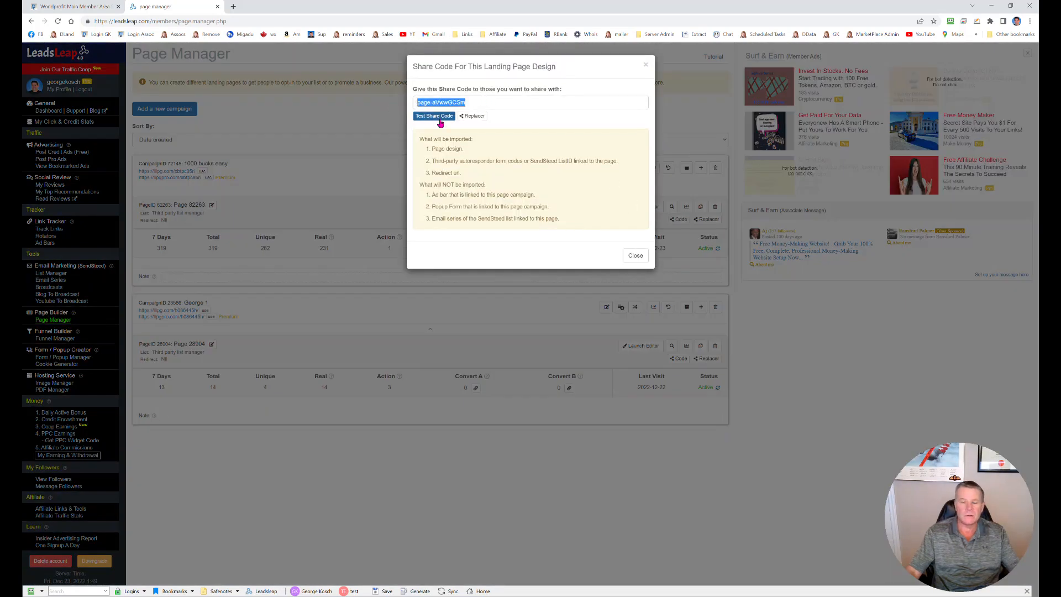
left_click(635, 256)
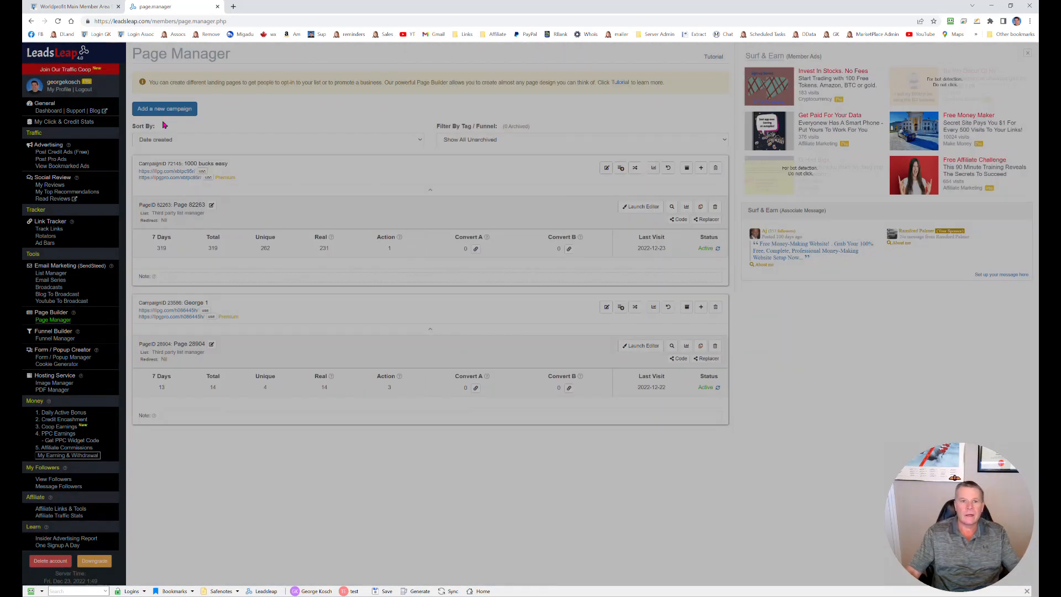
left_click(164, 108)
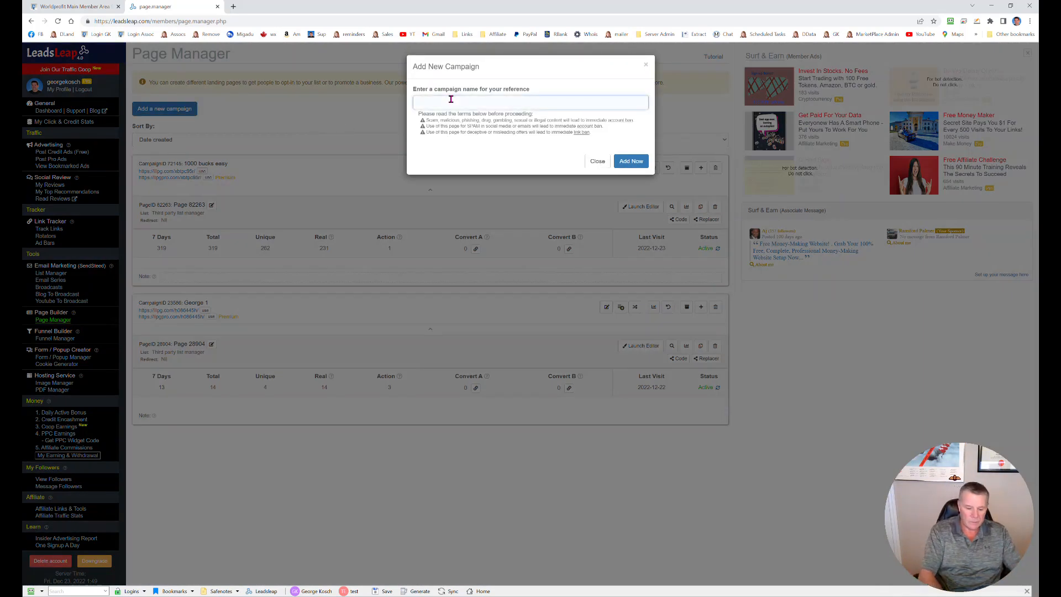
type("George Fun")
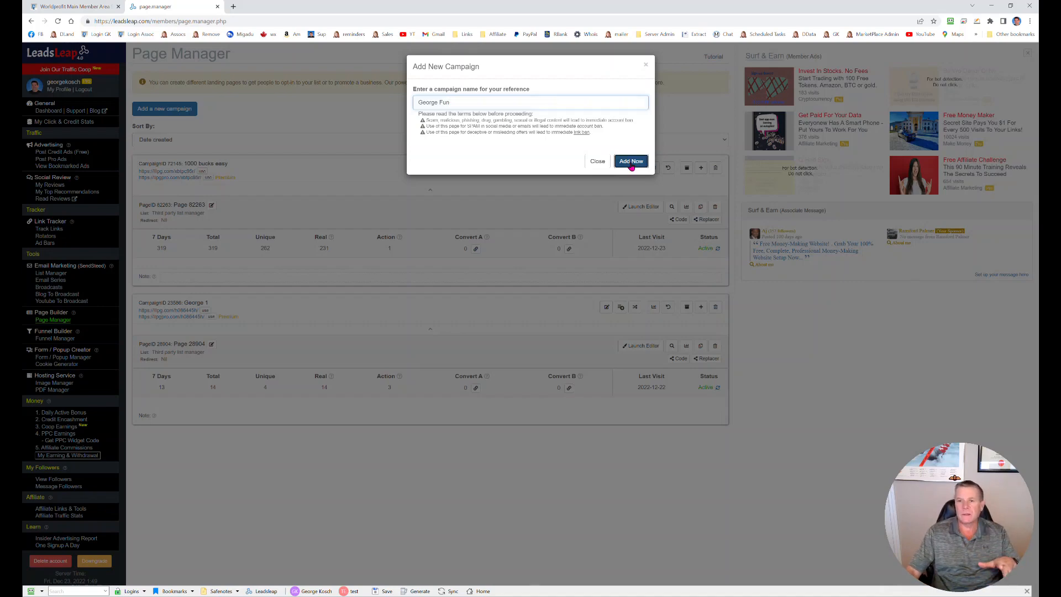
left_click(630, 161)
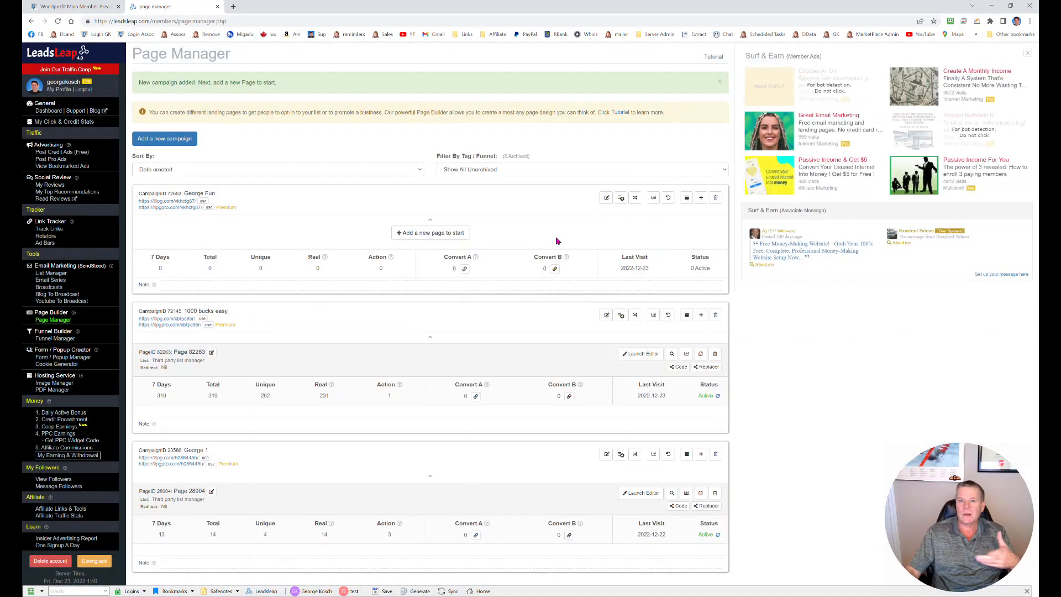
mouse_move(419, 242)
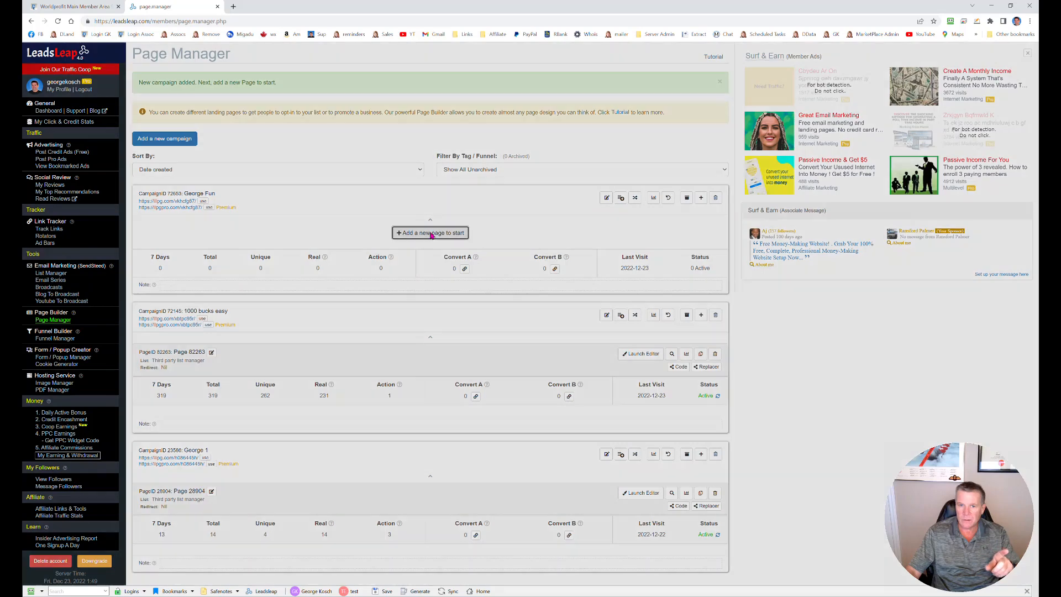
left_click(430, 232)
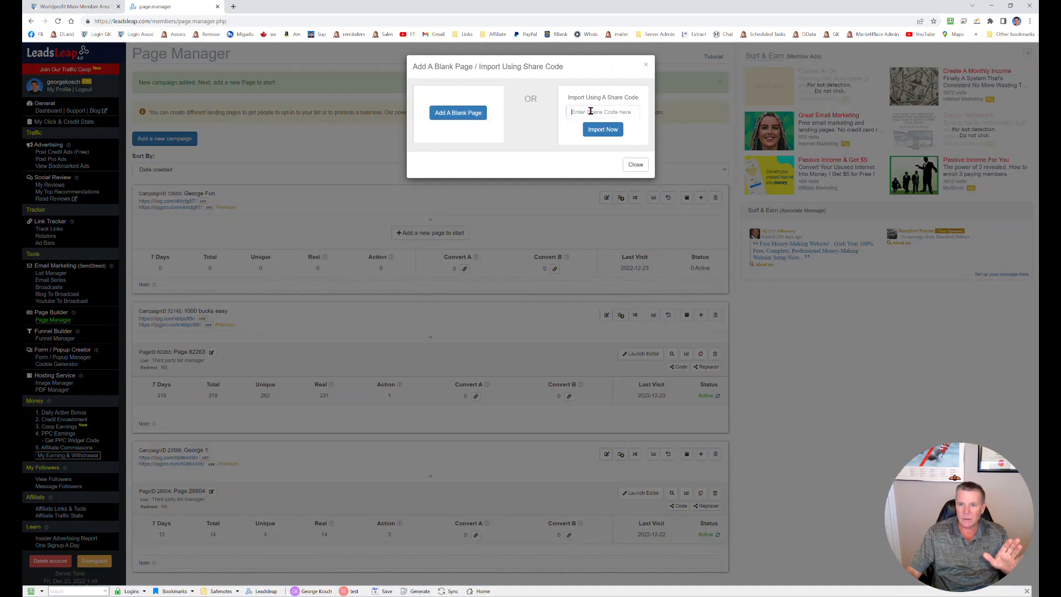
right_click(602, 112)
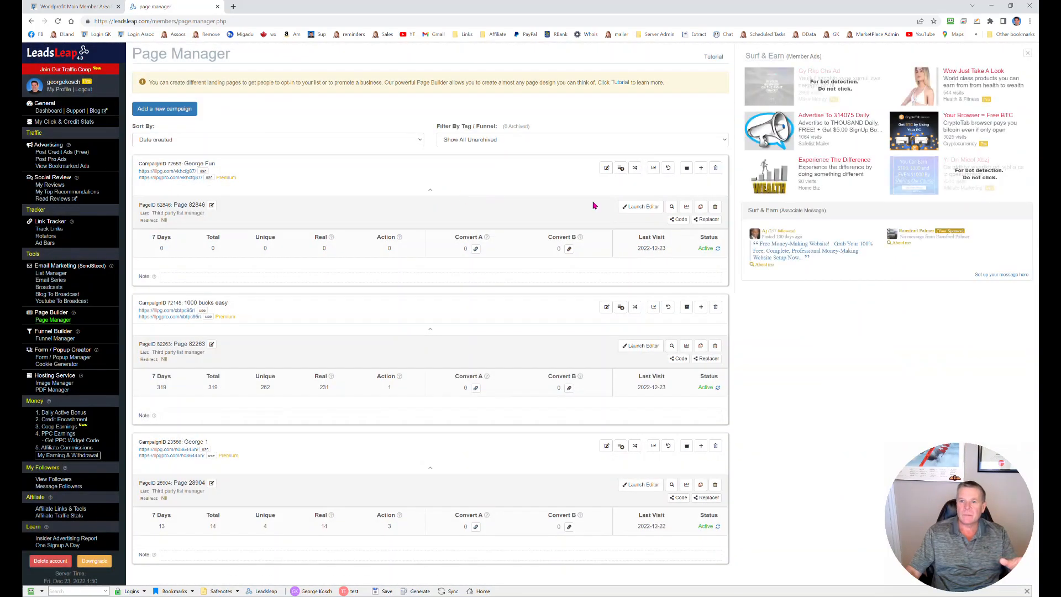
mouse_move(178, 181)
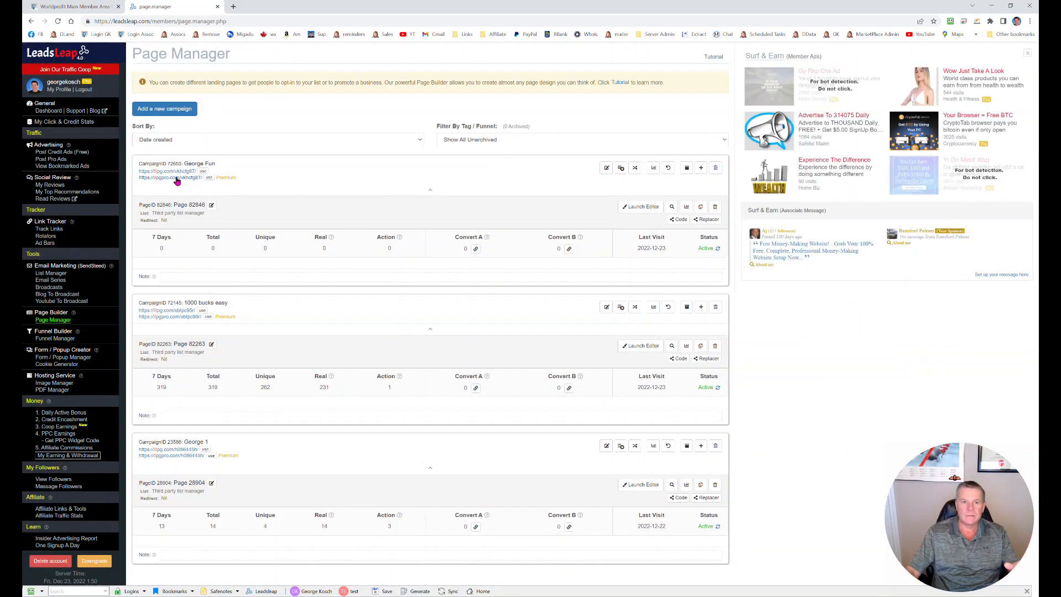
Step: Preview George Fun's page URL, then launch the editor on Page 82846
left_click(171, 177)
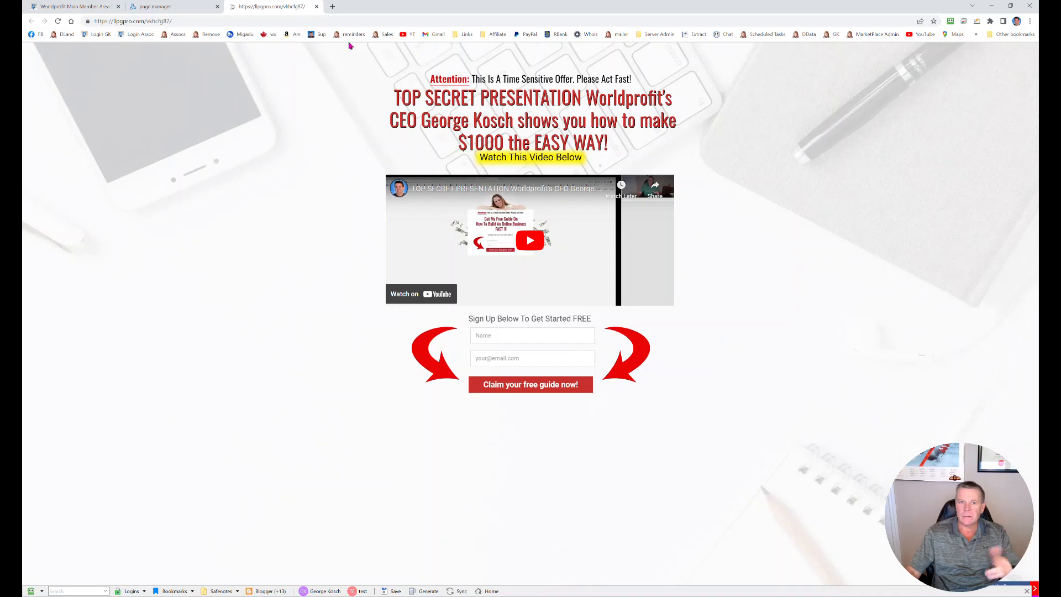
left_click(166, 7)
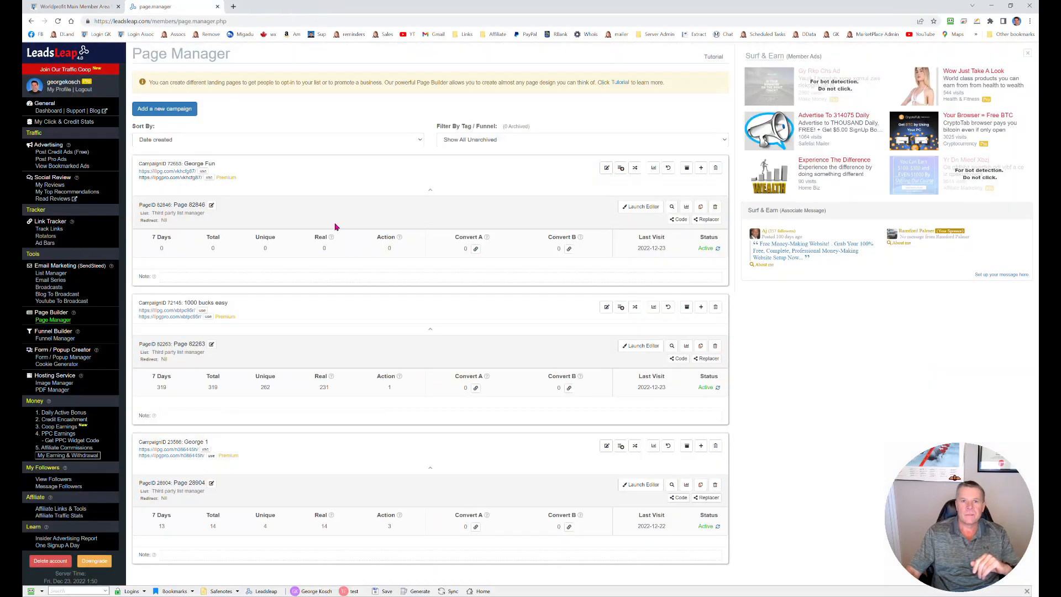
mouse_move(637, 208)
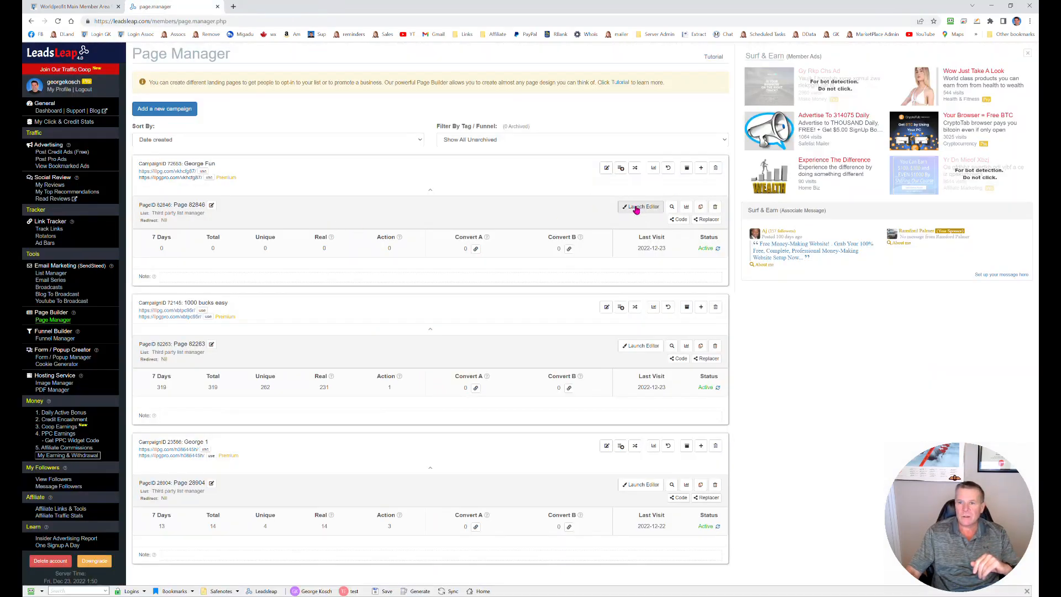
left_click(640, 207)
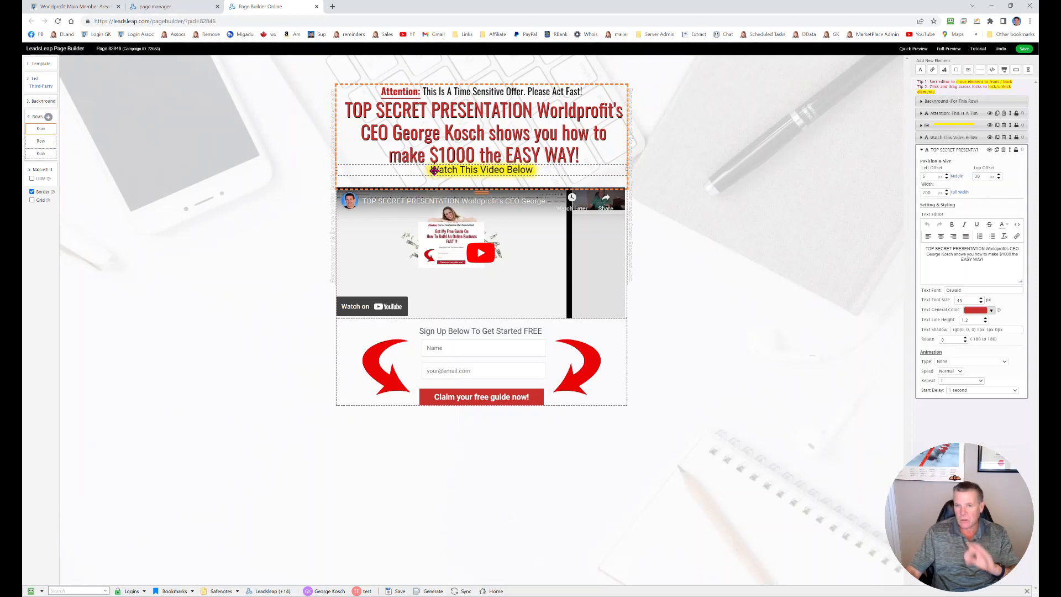
Step: Review the signup form's list manager settings, then close the editor and leave without saving
left_click(34, 85)
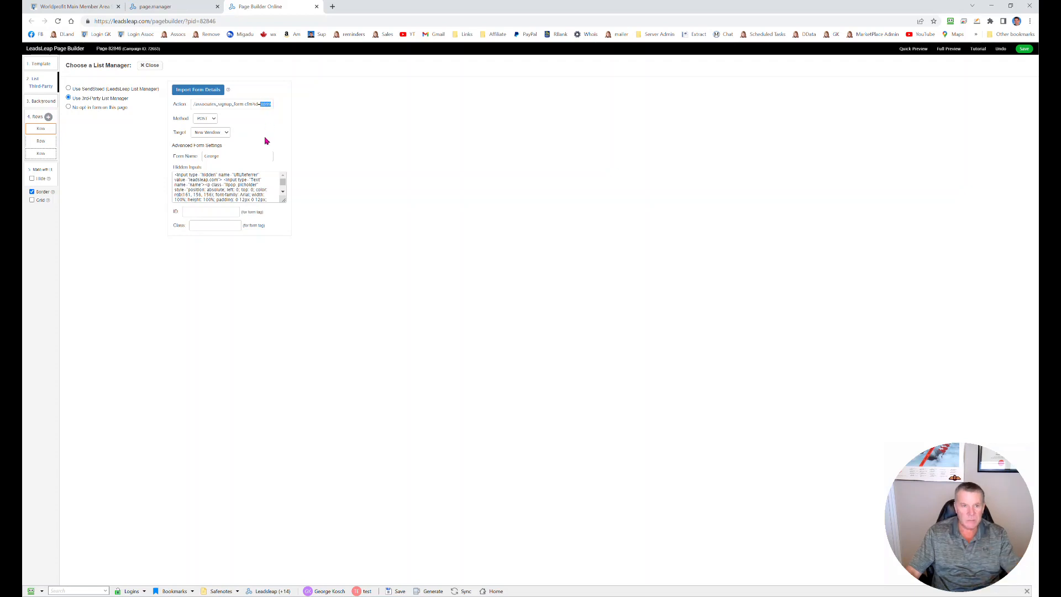
mouse_move(615, 131)
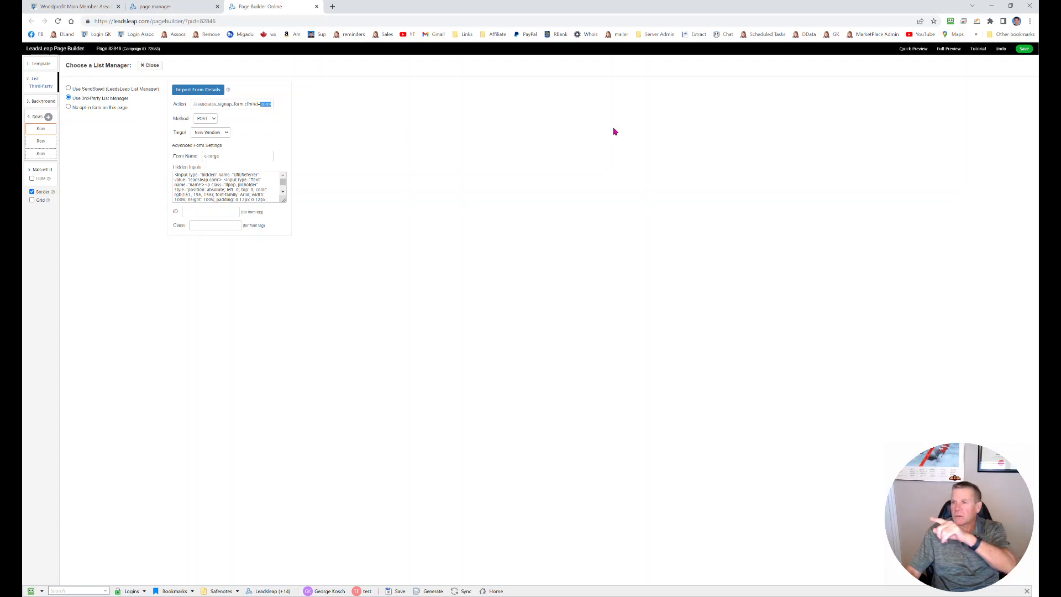
mouse_move(620, 143)
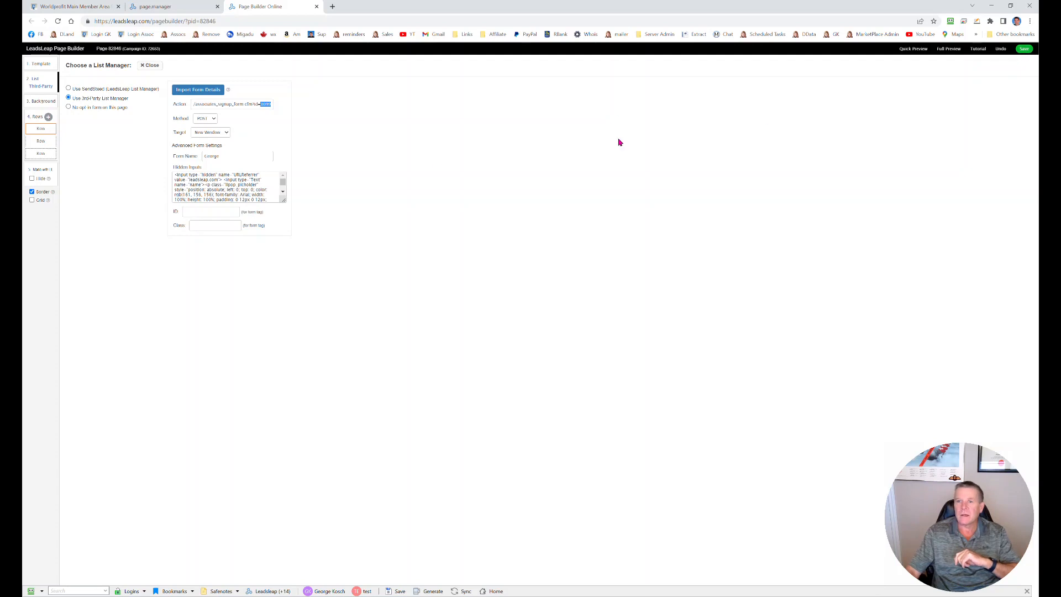
mouse_move(380, 194)
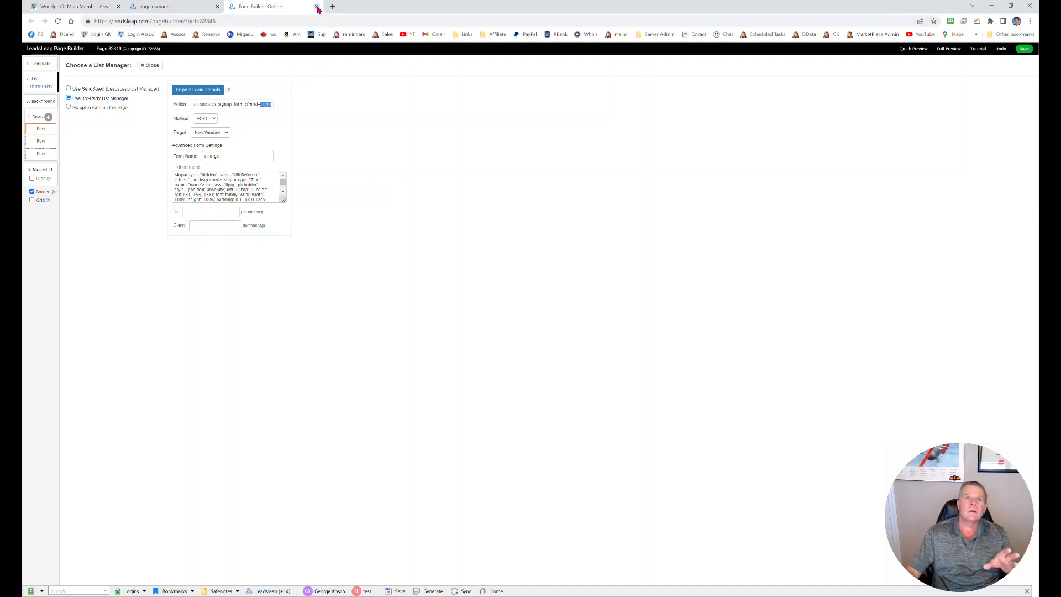
left_click(316, 6)
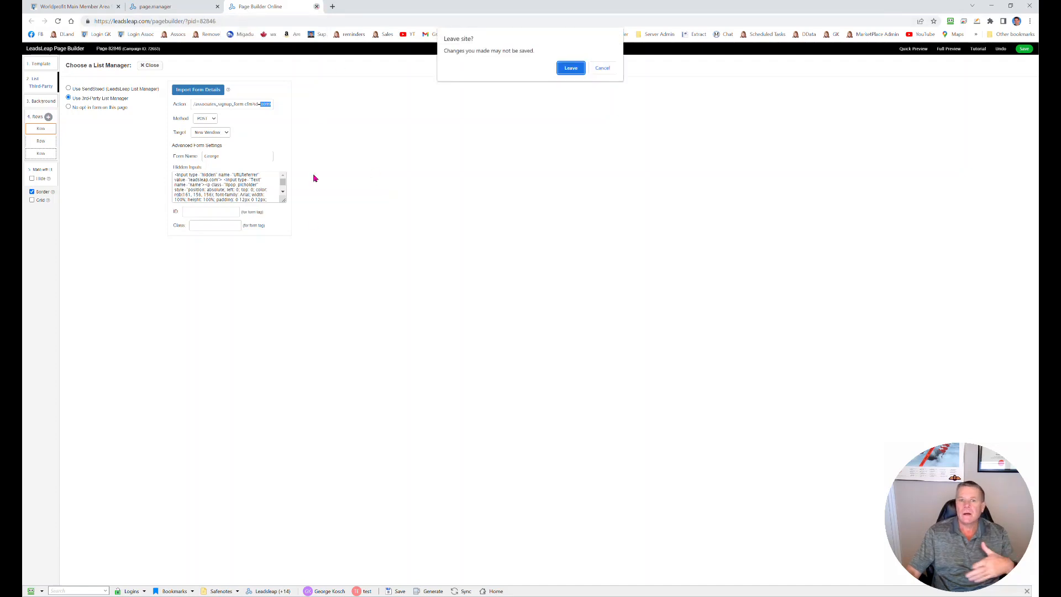
left_click(570, 68)
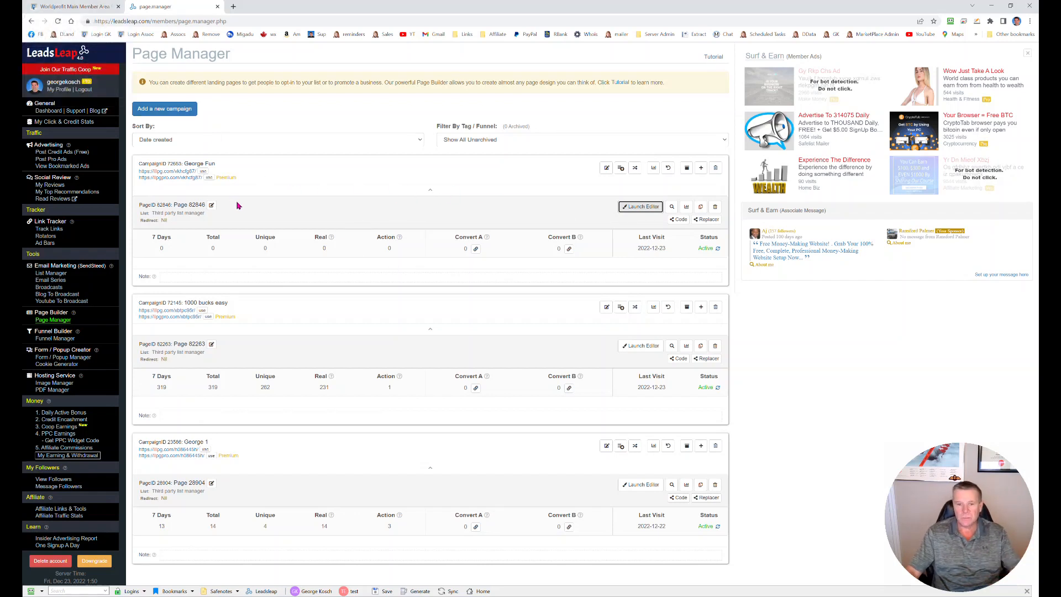
mouse_move(259, 204)
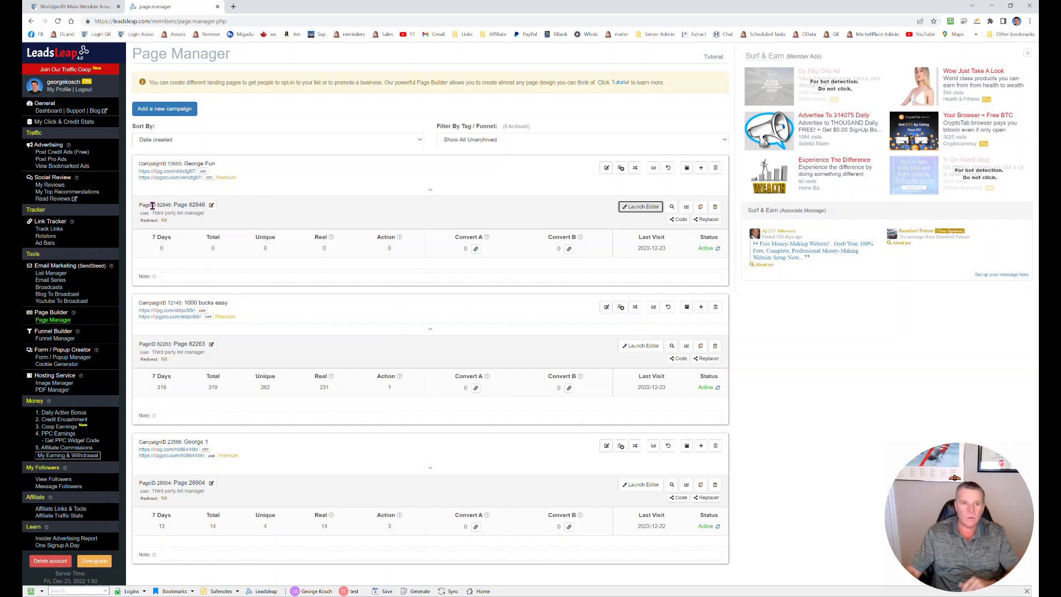
mouse_move(246, 197)
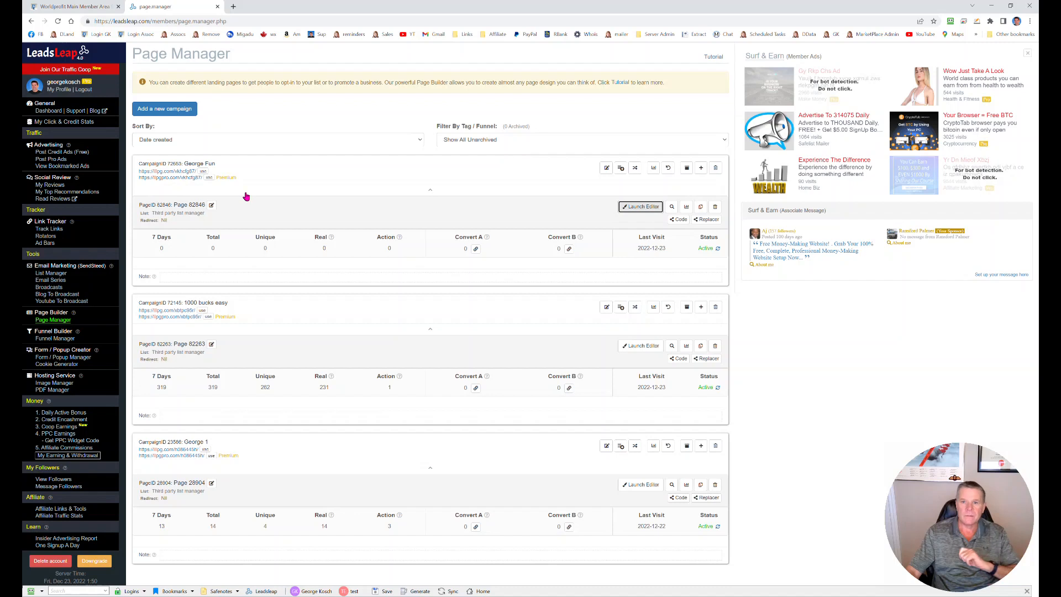
mouse_move(295, 198)
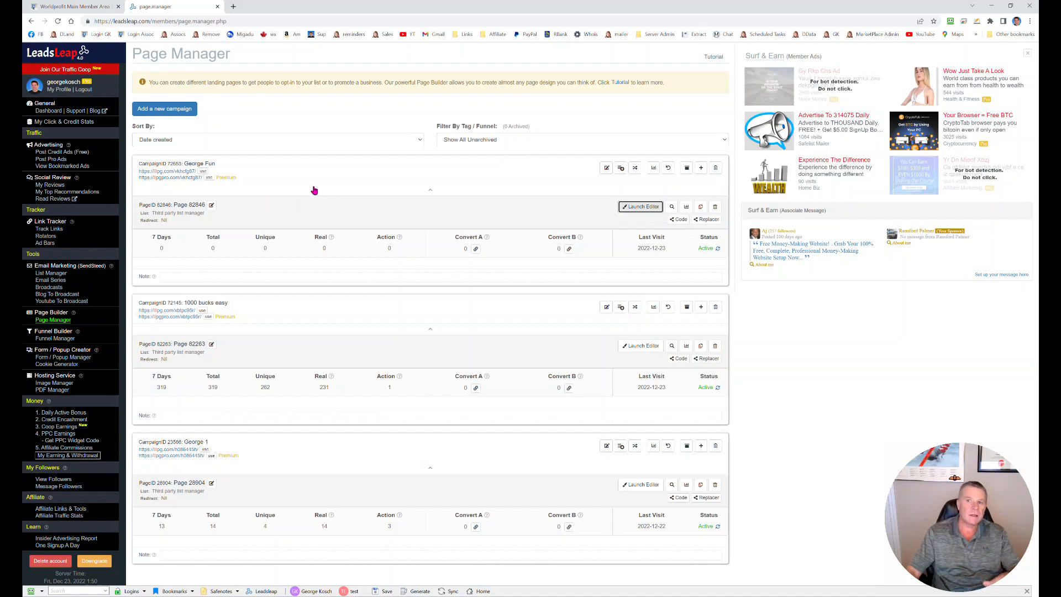
mouse_move(313, 189)
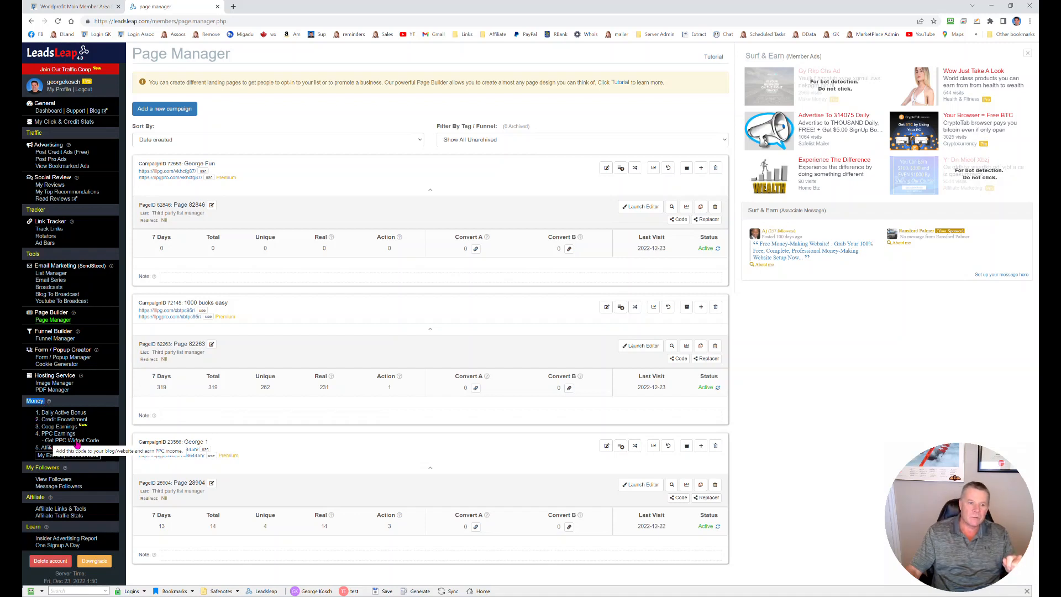
Step: Generate the LeadsLeap PPC widget embed script and copy it
left_click(73, 440)
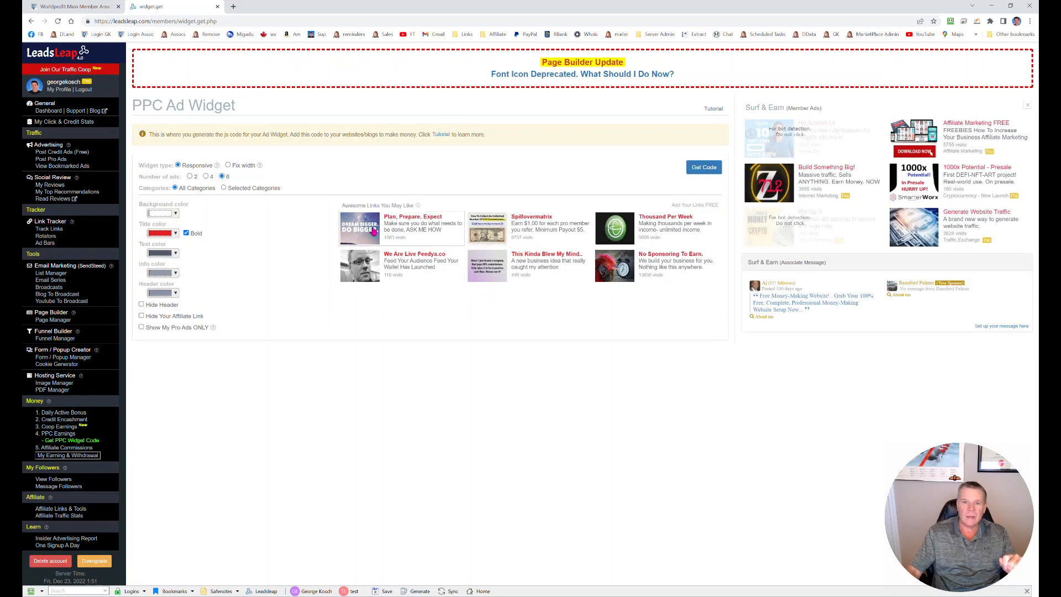
mouse_move(302, 213)
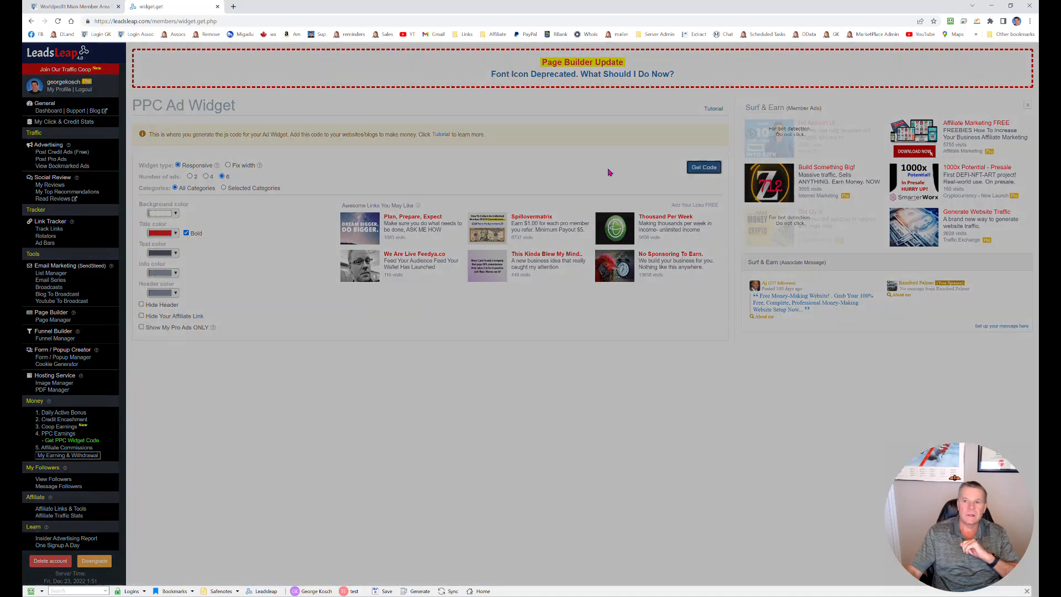
left_click(704, 166)
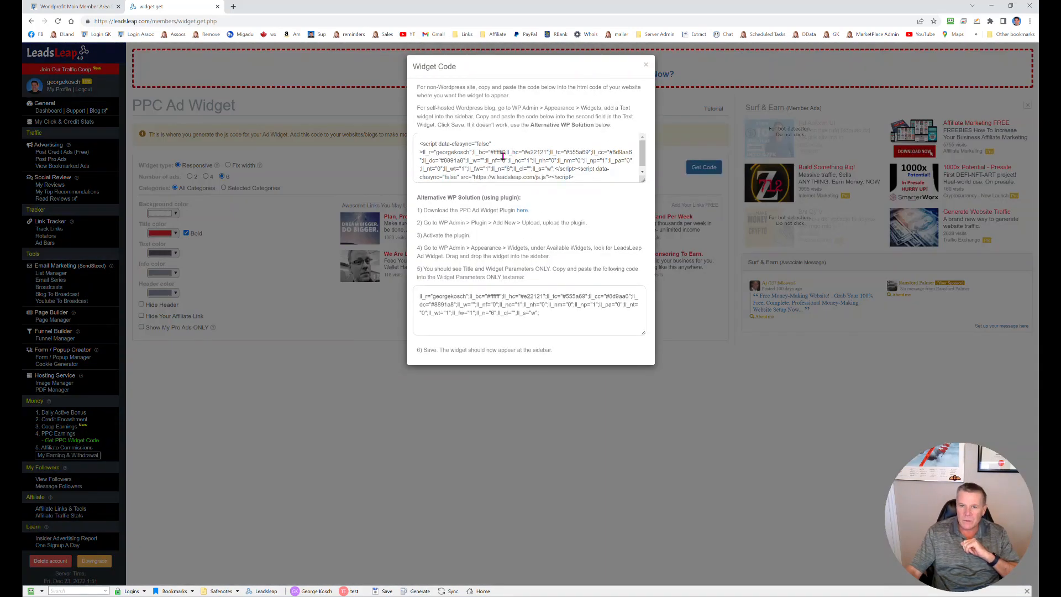
right_click(503, 156)
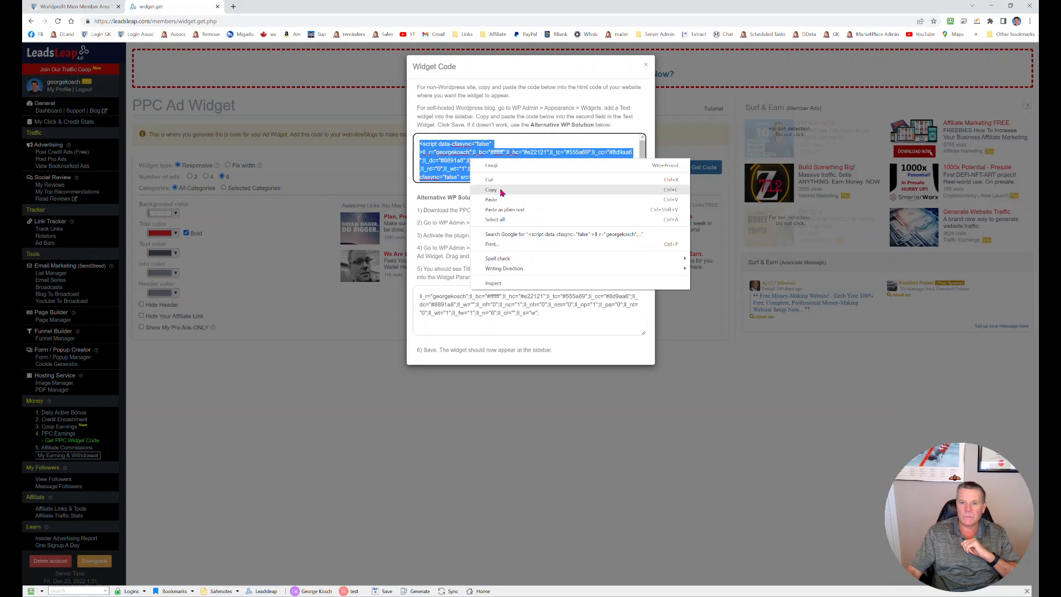
left_click(491, 189)
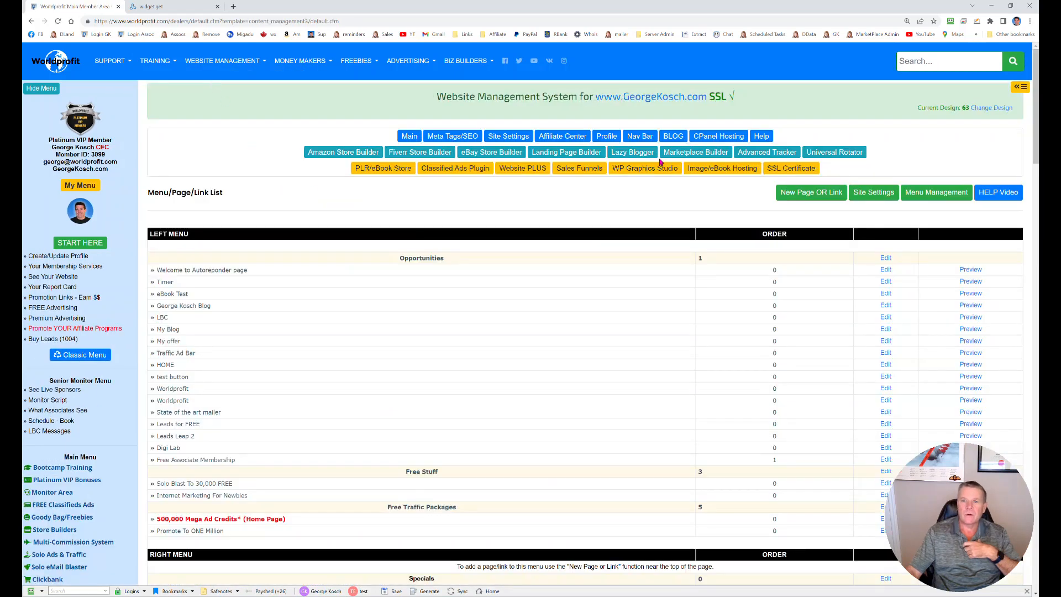
Step: Open the Affiliate Center and scroll through its fourteen affiliate programs, including Leads Leap
left_click(562, 136)
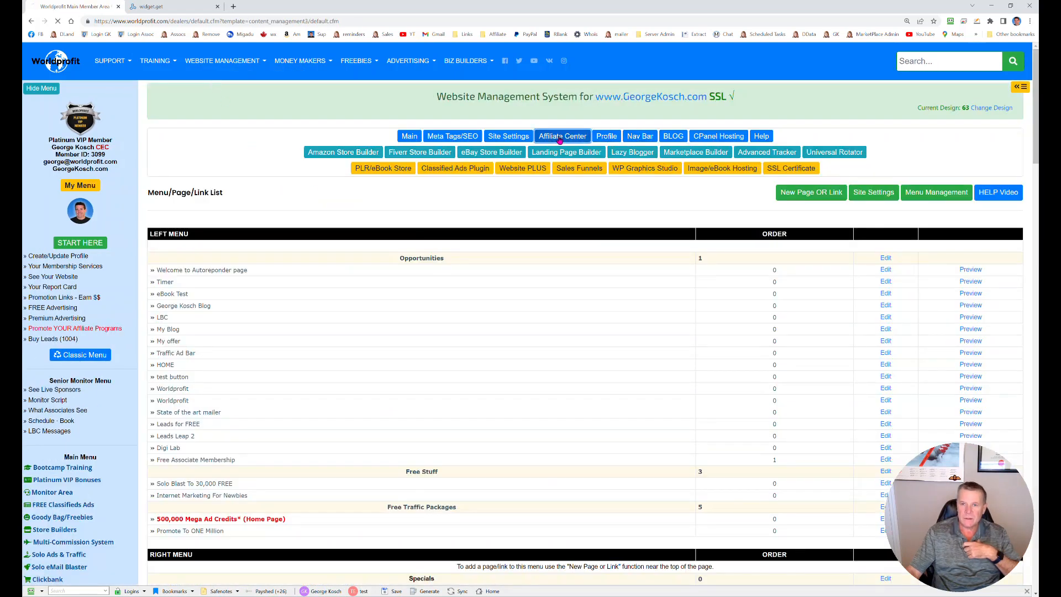
left_click(562, 136)
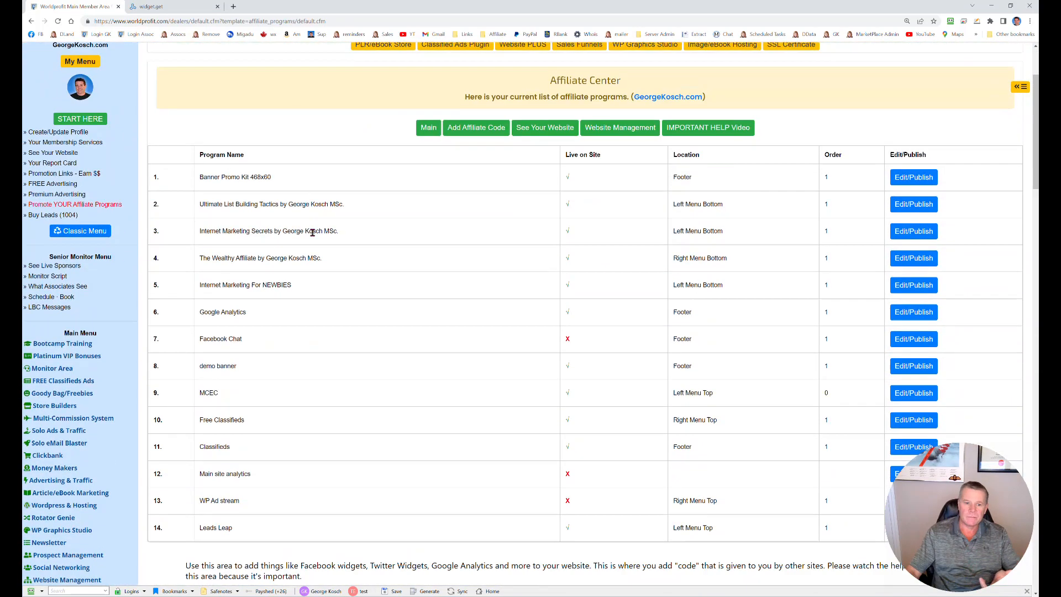
scroll("down", 3)
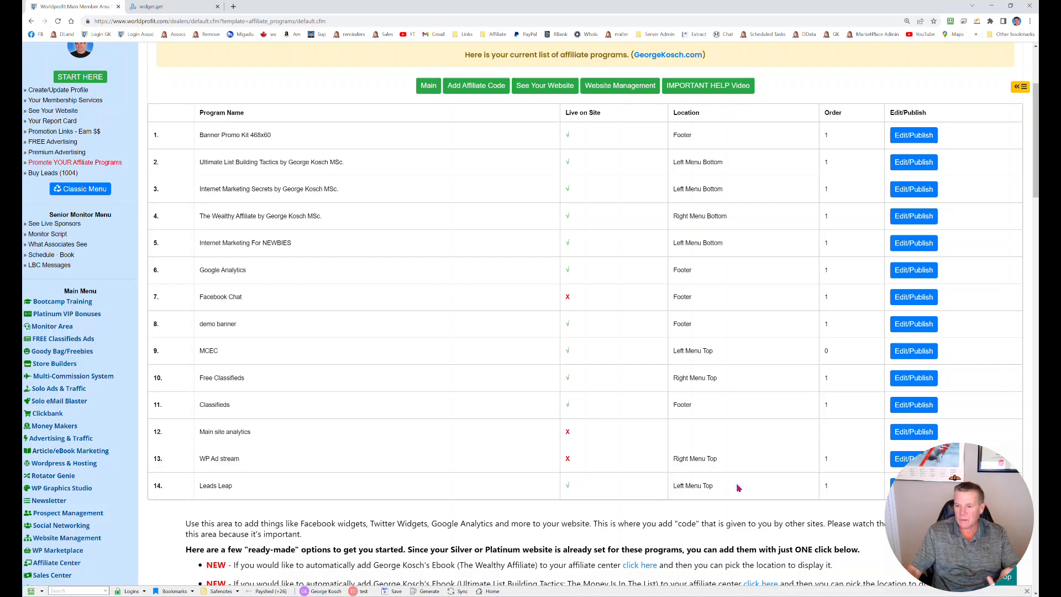
mouse_move(393, 460)
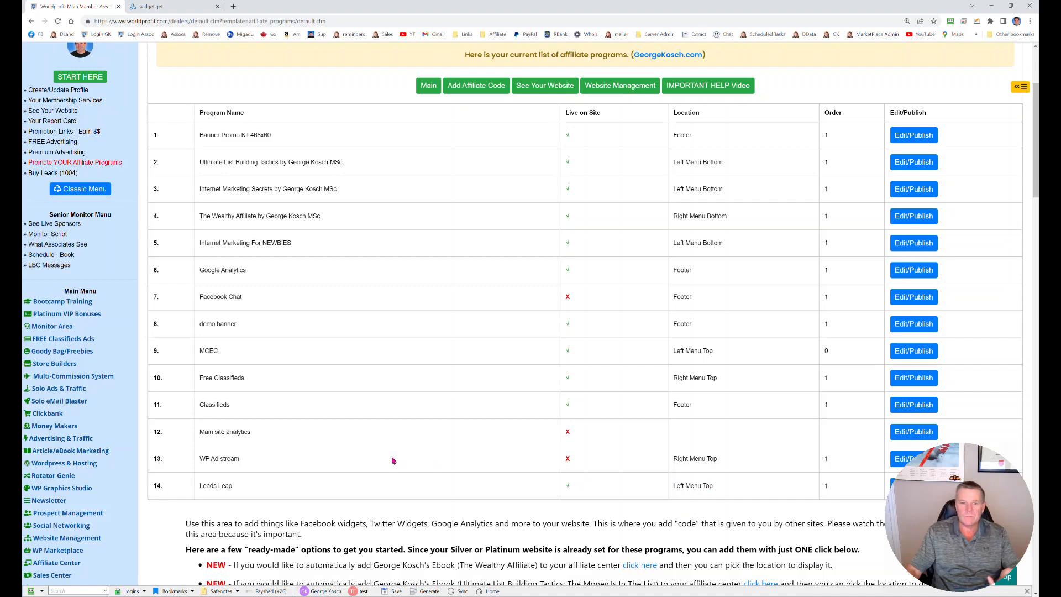
mouse_move(356, 342)
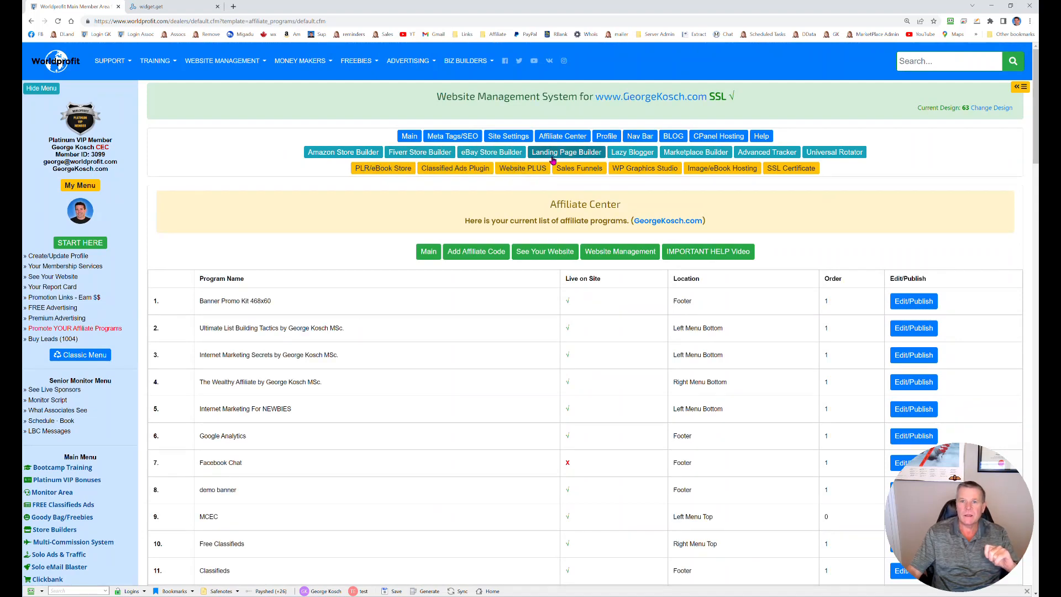
Step: Check the LeadsLeap script in the Landing Page Builder's tracking code field, then view the live page
left_click(567, 151)
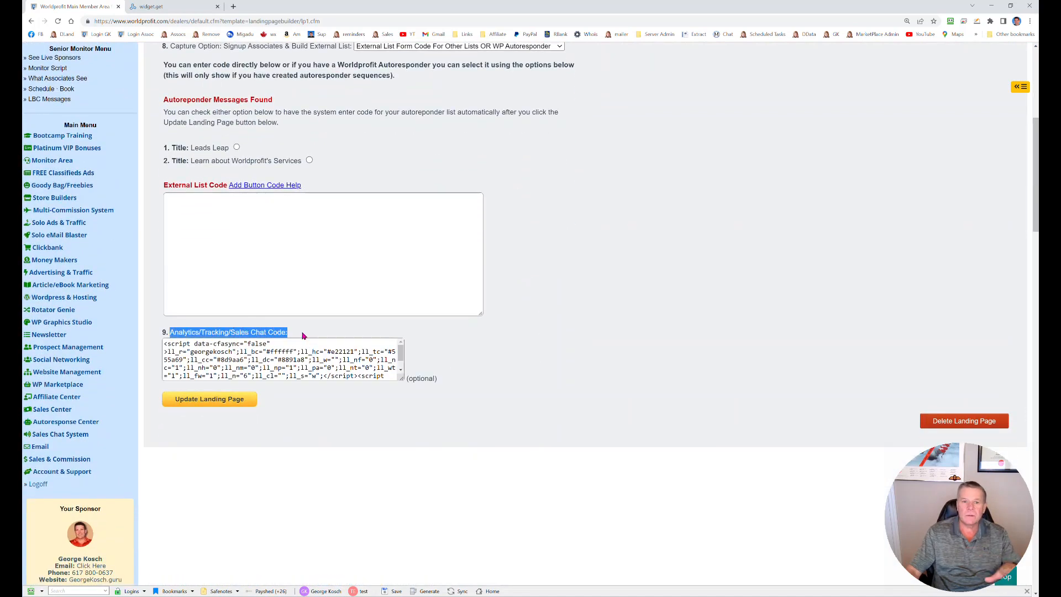
left_click(281, 375)
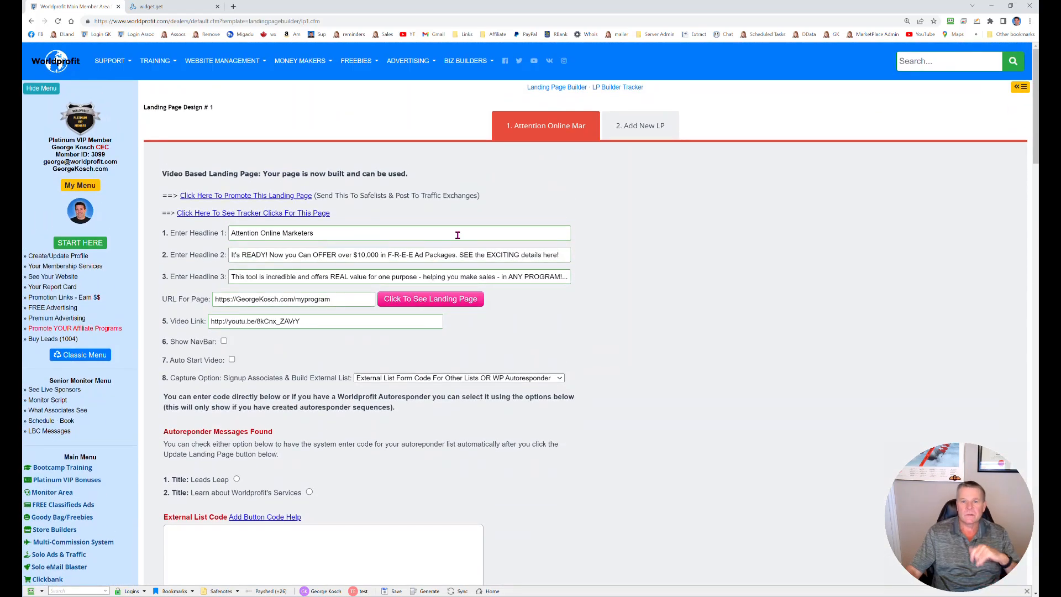
left_click(431, 298)
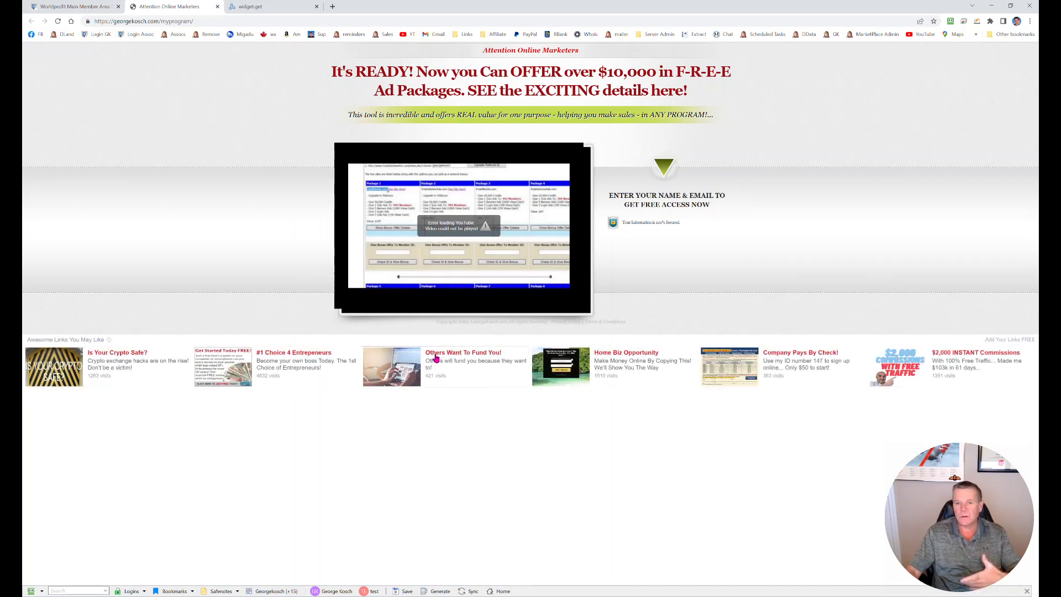
mouse_move(351, 413)
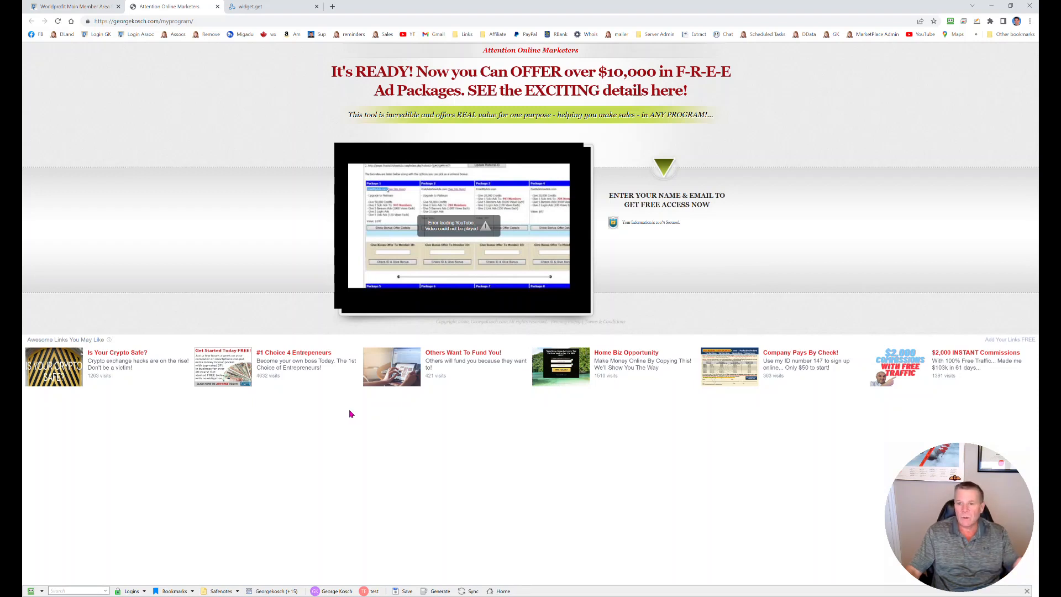
mouse_move(236, 68)
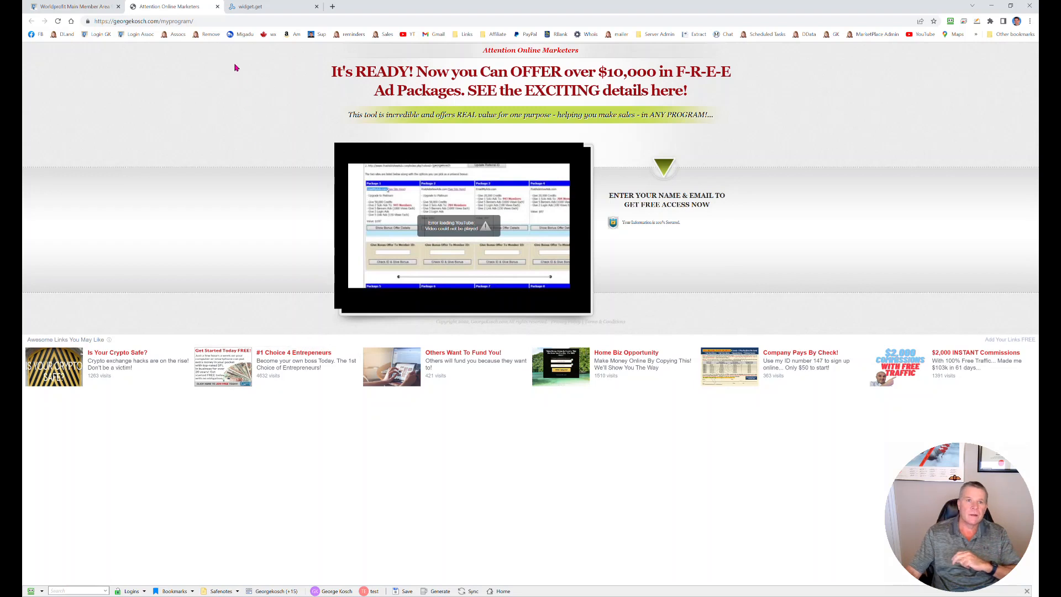
mouse_move(258, 90)
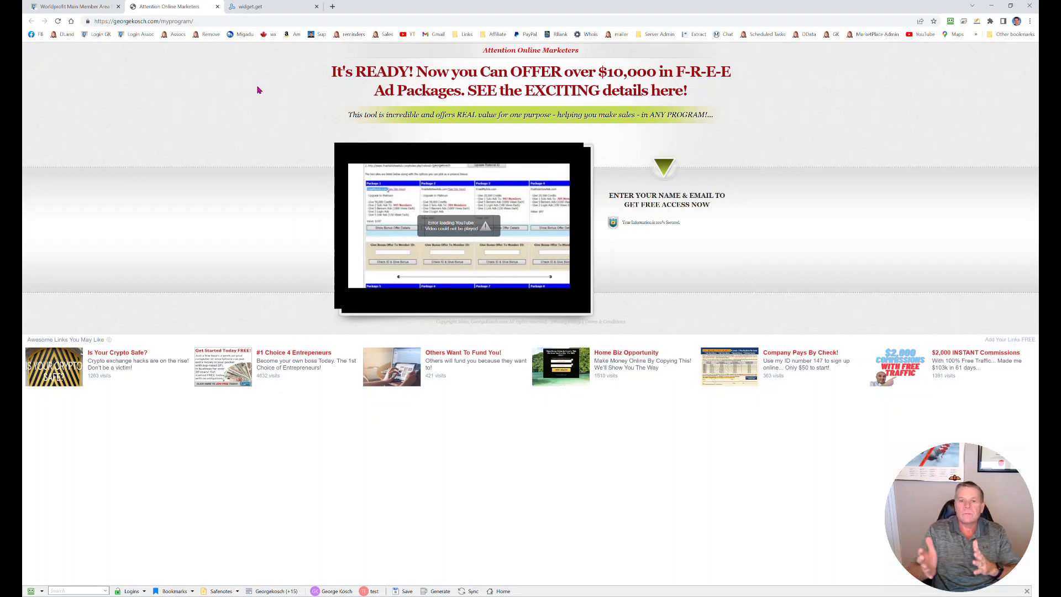